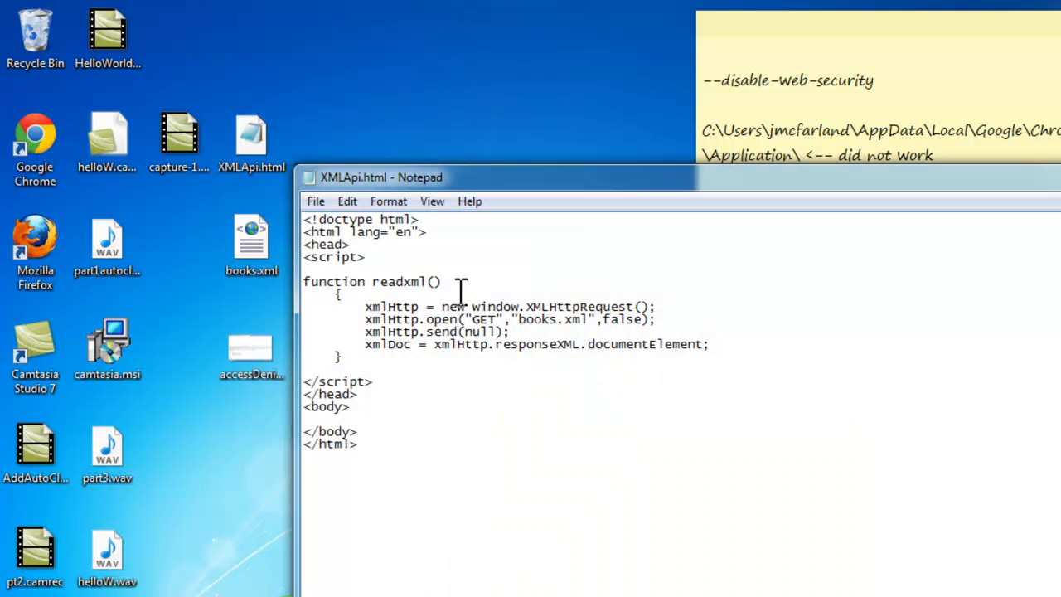
# - Close the XMLApi.html Notepad window and return to the desktop
pyautogui.moveTo(368, 331); pyautogui.dragTo(404, 441)
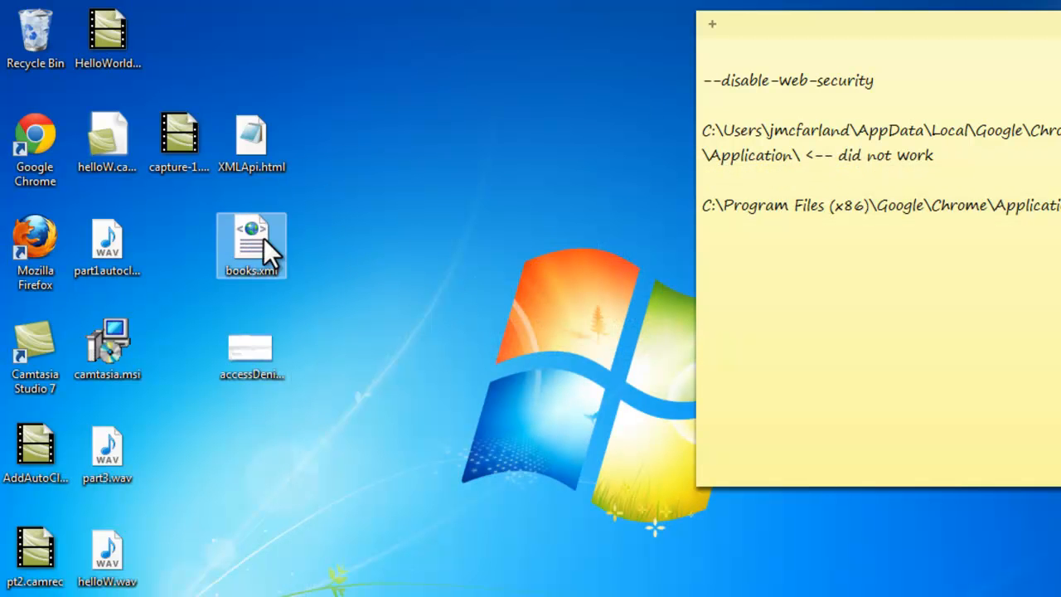
# - Open books.xml from the desktop in Notepad and scroll through its book entries
pyautogui.rightClick(251, 245)
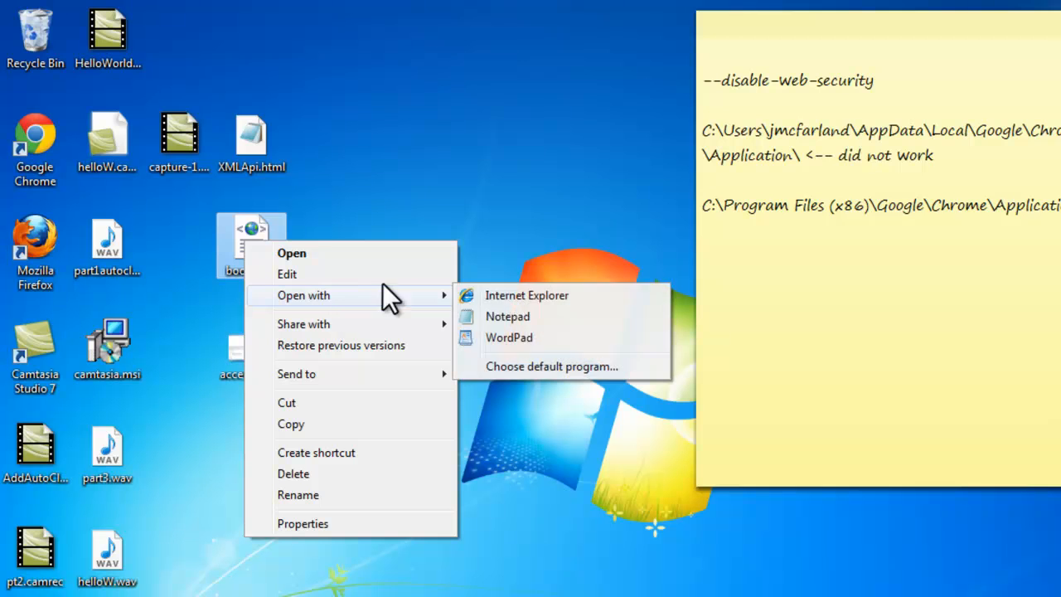
pyautogui.click(507, 315)
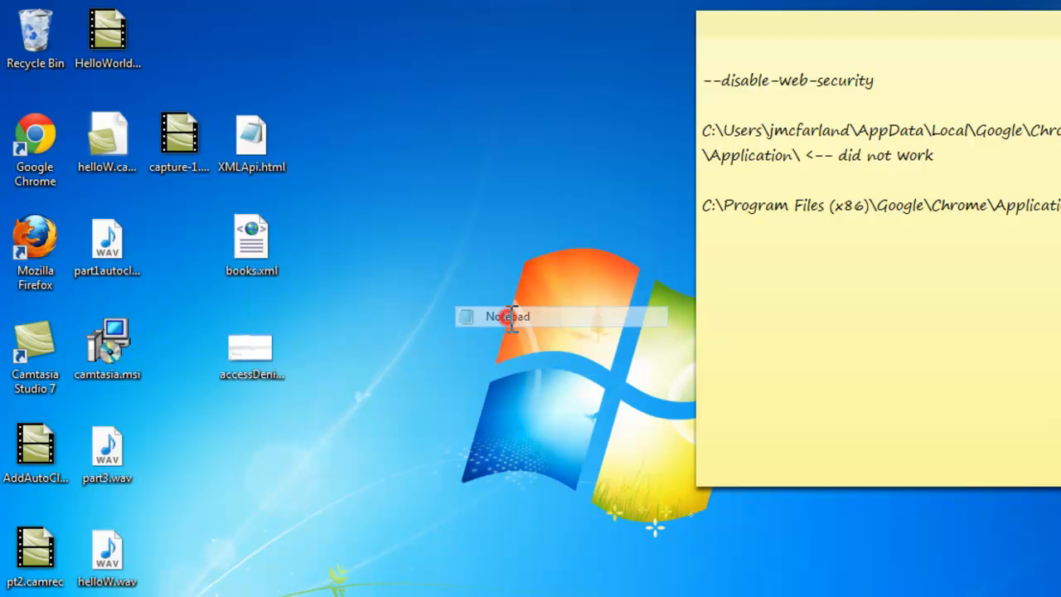
pyautogui.doubleClick(252, 235)
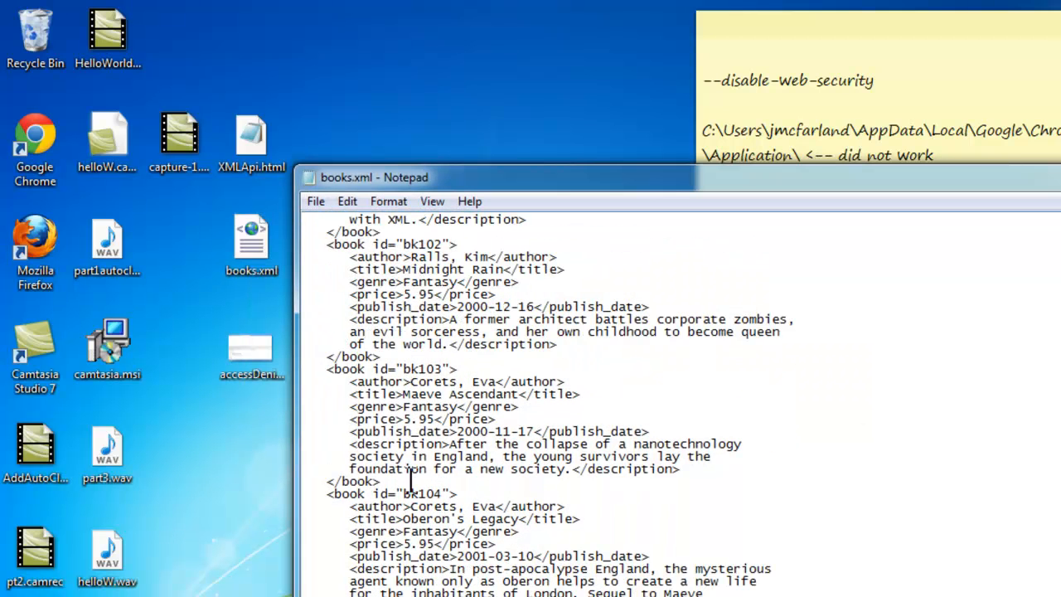
pyautogui.scroll(-3)
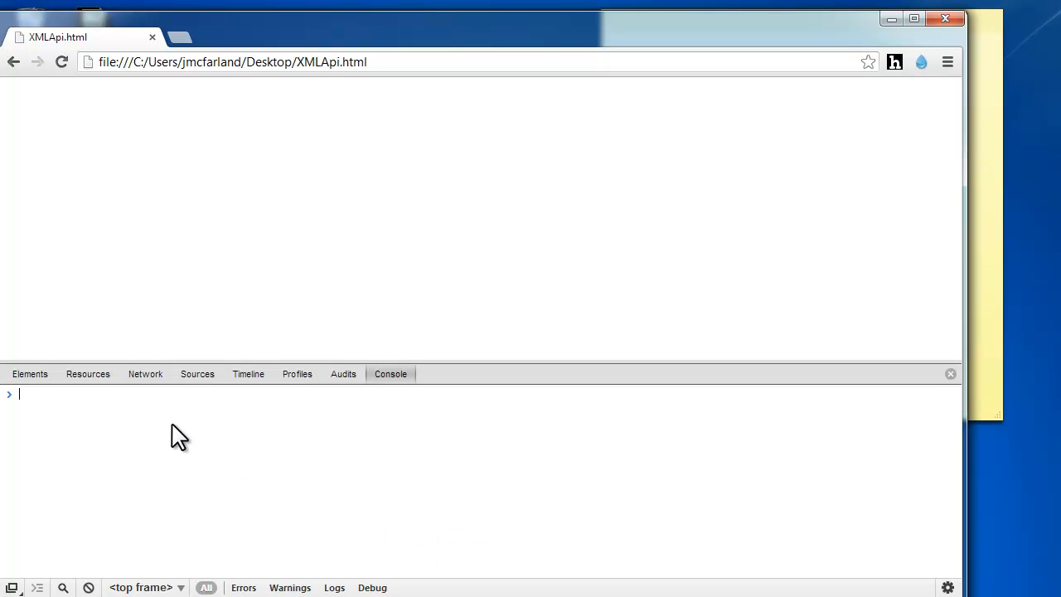
# - Start typing 'read' in Chrome's console on XMLApi.html
pyautogui.write('read')
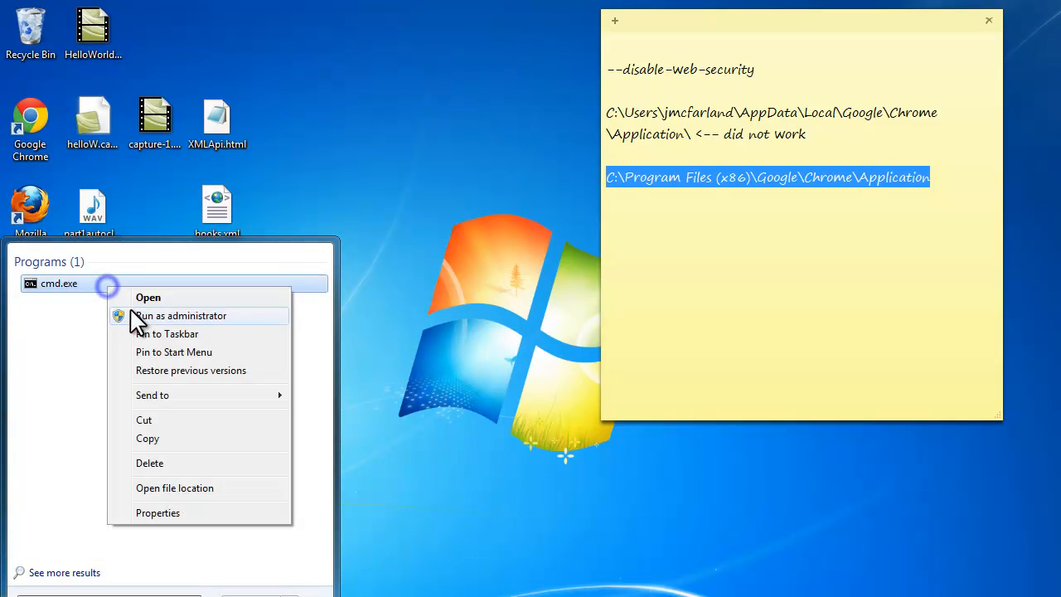
# - Run cmd.exe as administrator and paste the Chrome application folder path after cd
pyautogui.click(179, 315)
pyautogui.write('^V')
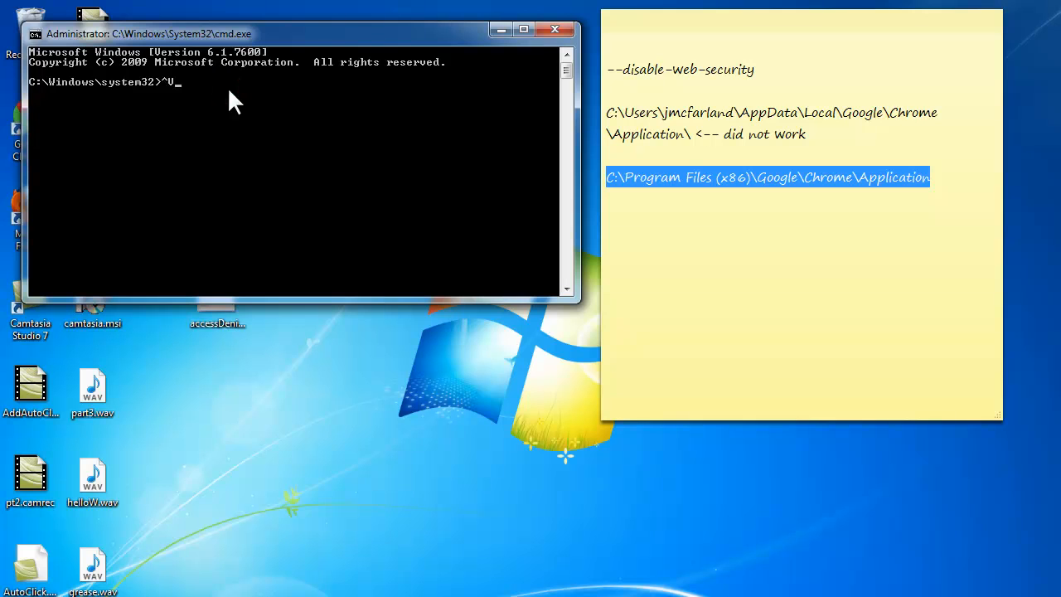
pyautogui.rightClick(228, 89)
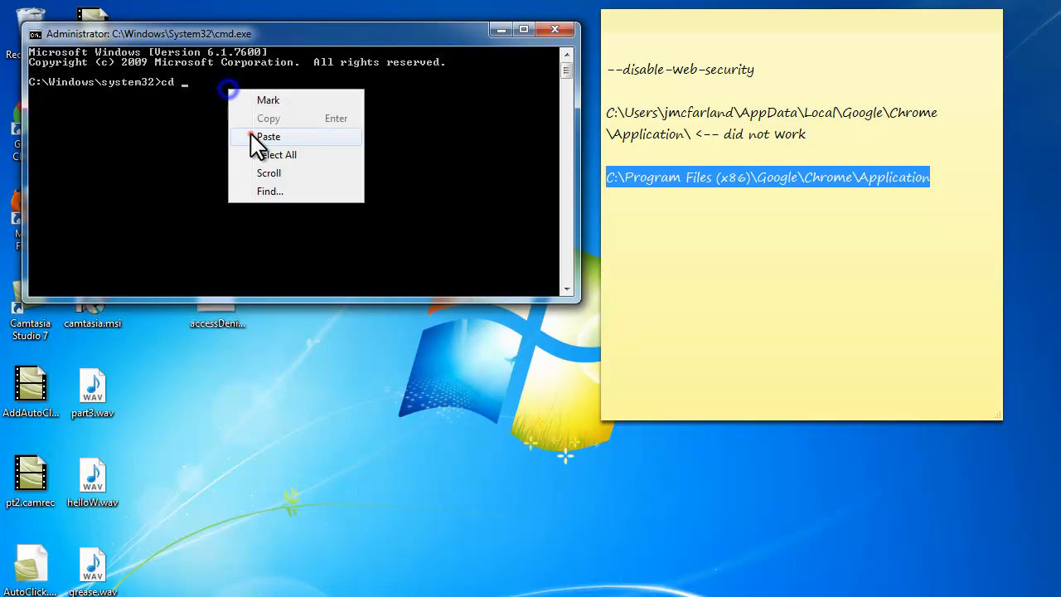
pyautogui.click(268, 136)
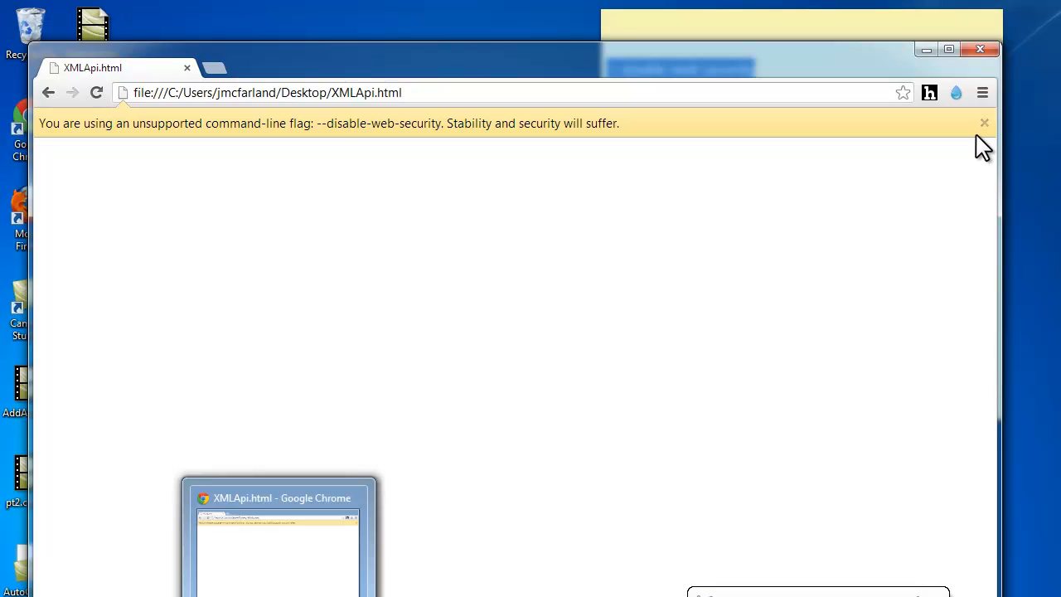
# - Open Developer Tools from the Chrome menu and run readxml(); in the console, returning undefined
pyautogui.click(981, 93)
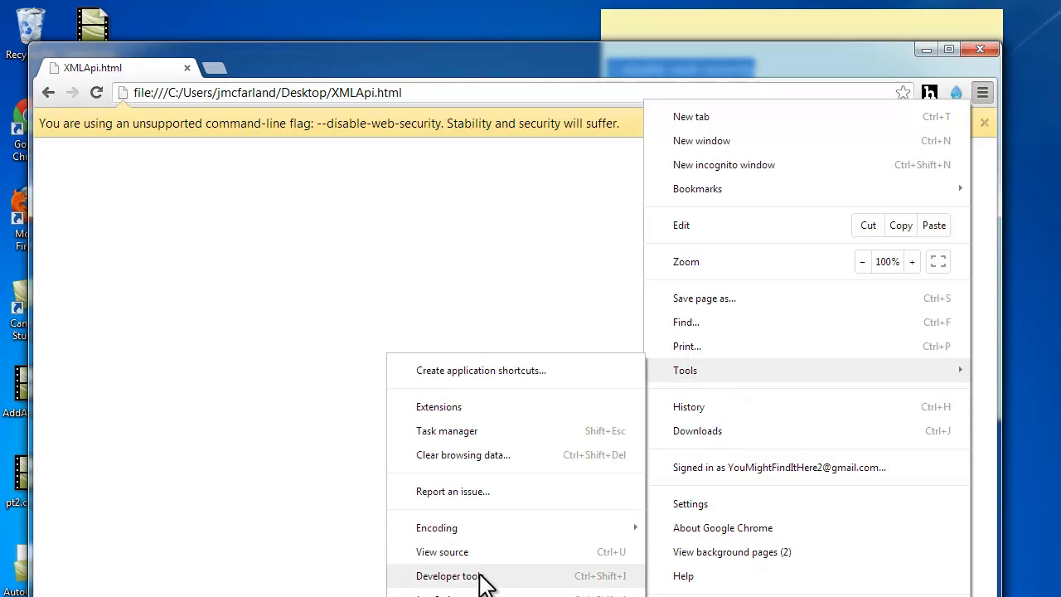
pyautogui.click(448, 575)
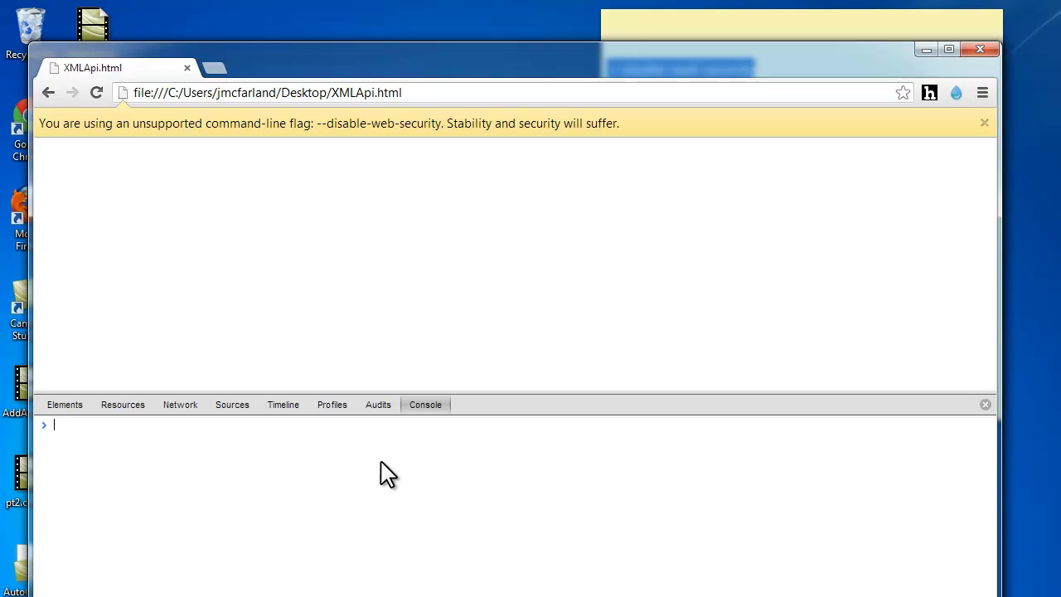
pyautogui.write('readxml')
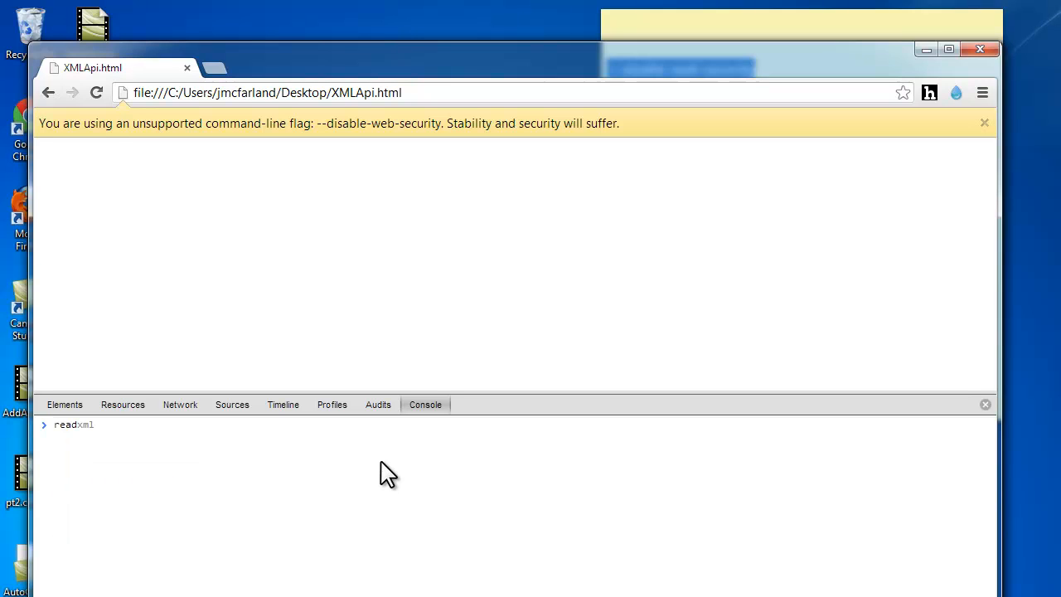
pyautogui.write('1();')
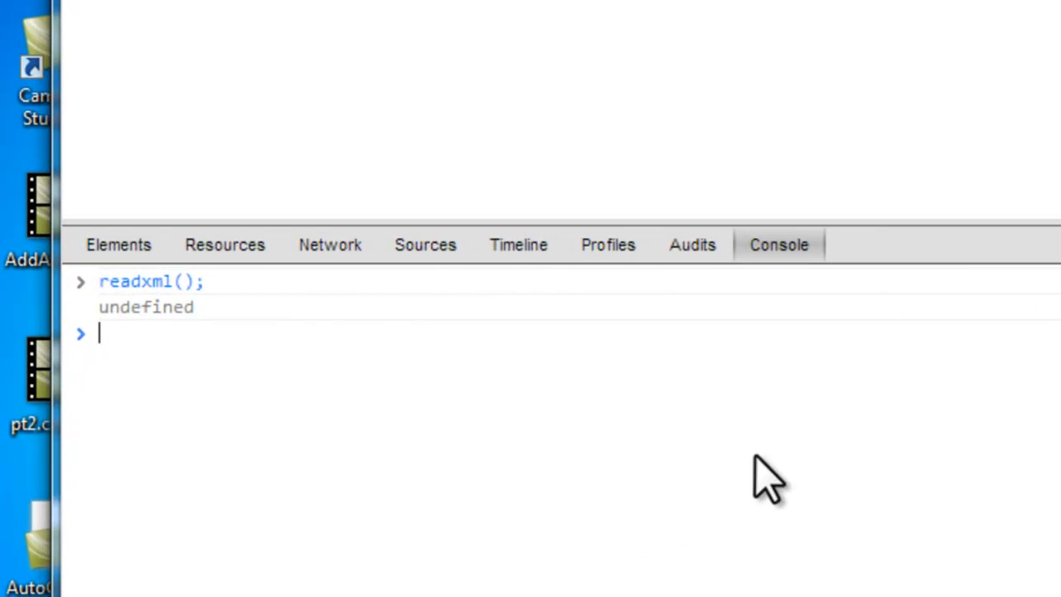
pyautogui.moveTo(295, 298)
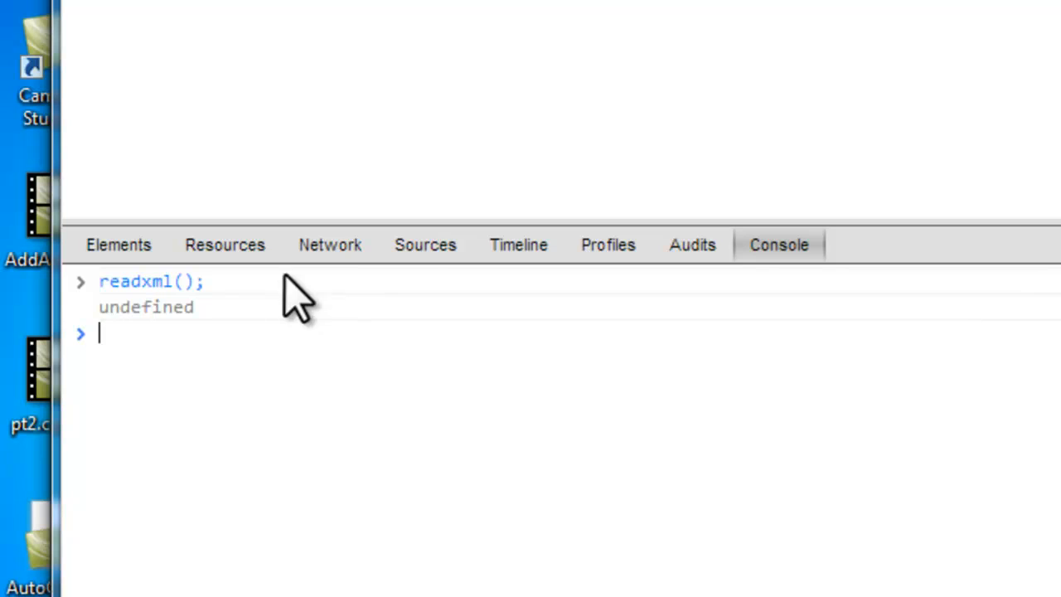
pyautogui.click(424, 245)
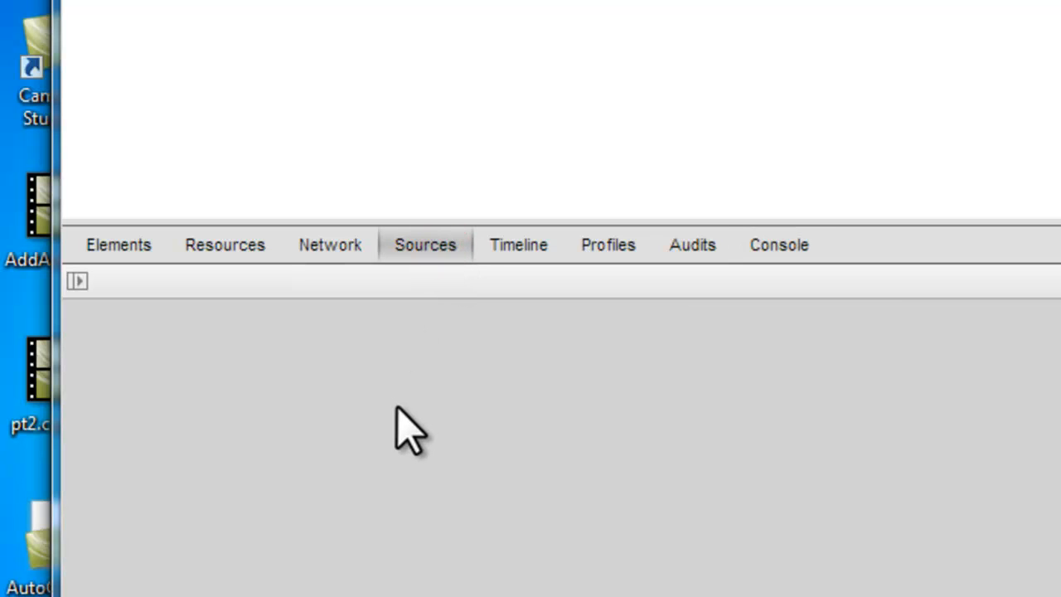
pyautogui.click(78, 282)
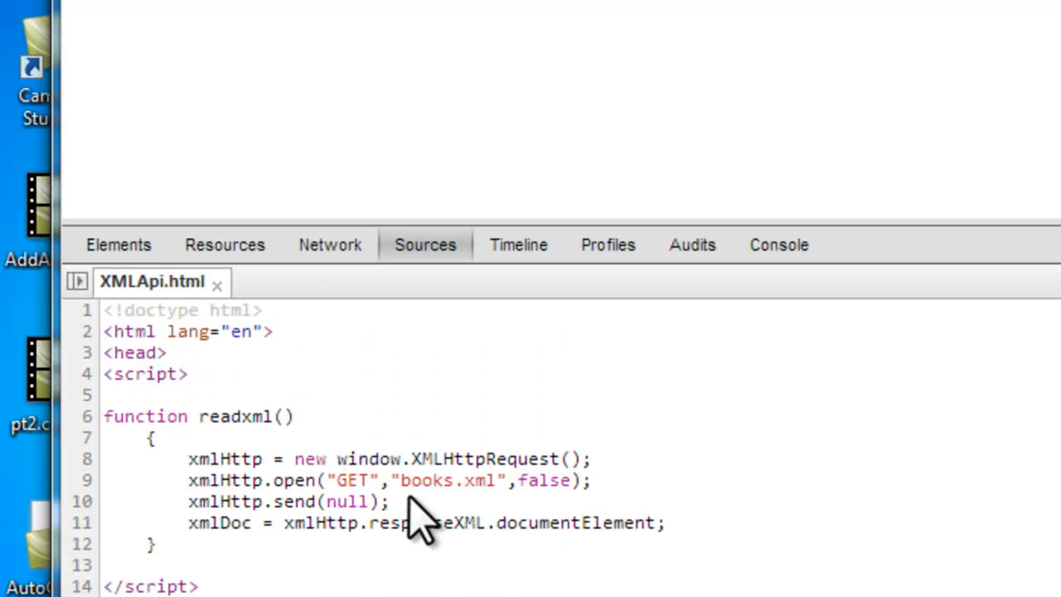
pyautogui.doubleClick(198, 438)
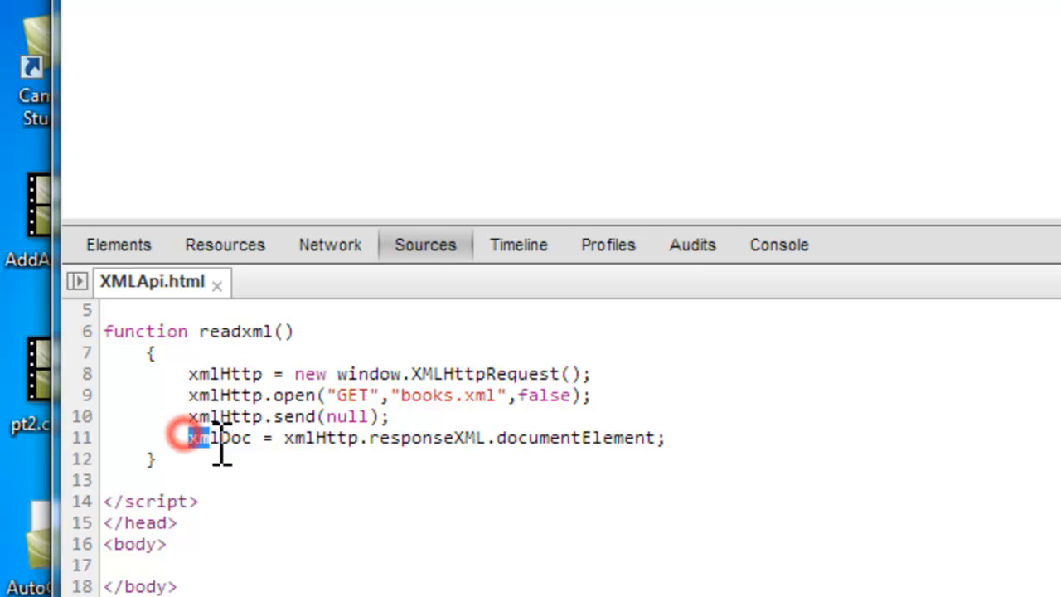
pyautogui.doubleClick(219, 437)
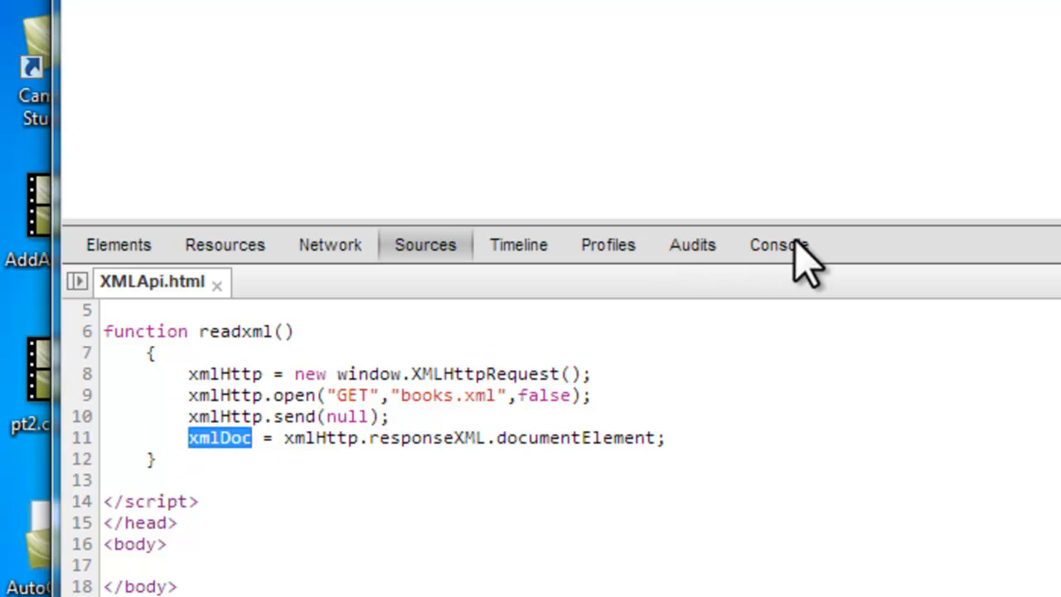
pyautogui.click(779, 246)
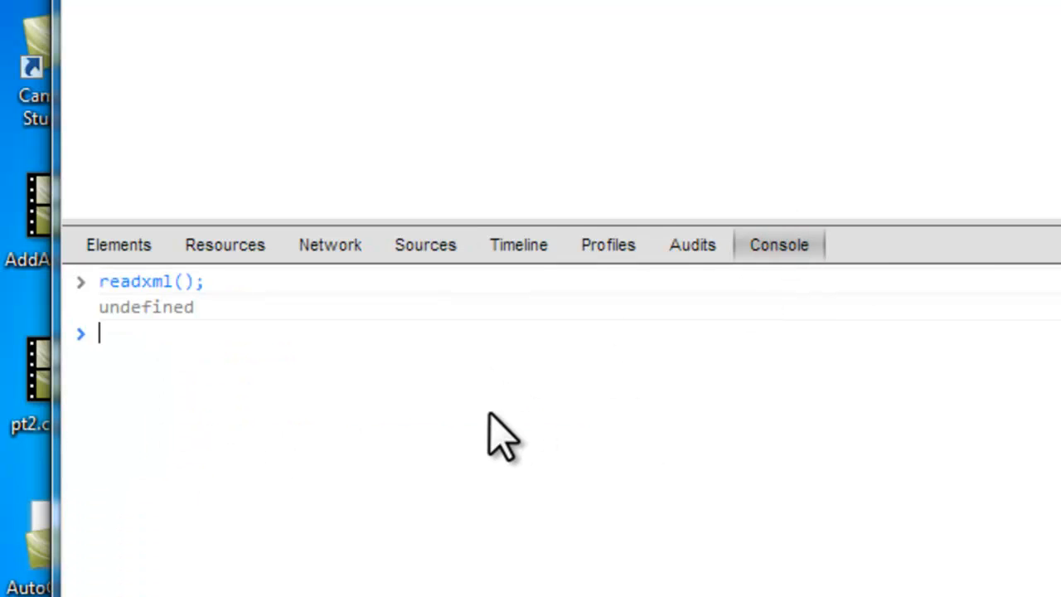
# - Evaluate xmlDoc in the console and expand <catalog> to list books bk101 through bk112
pyautogui.write('xmlDoc')
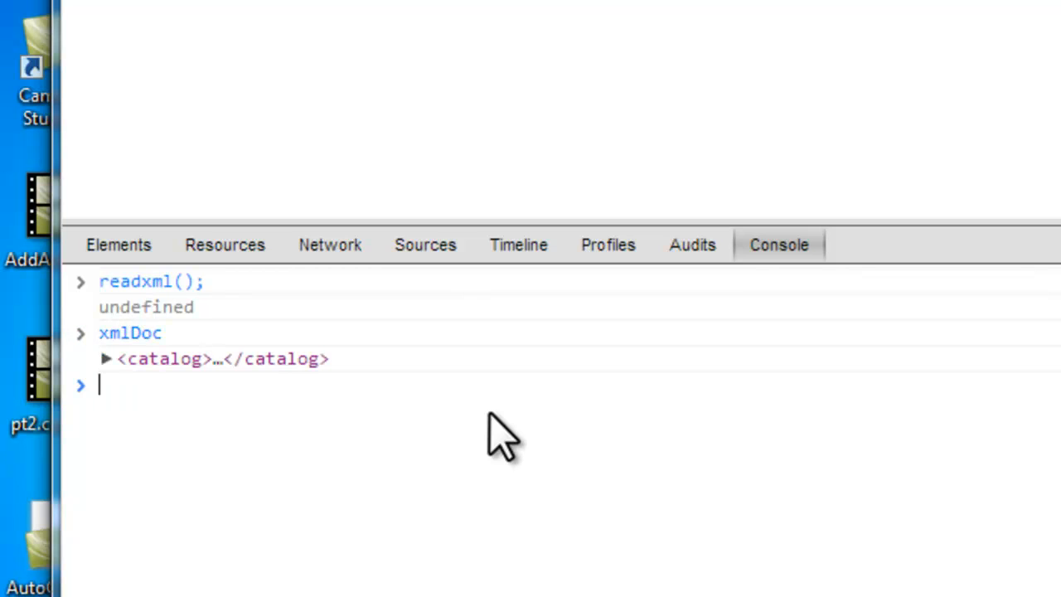
pyautogui.click(106, 358)
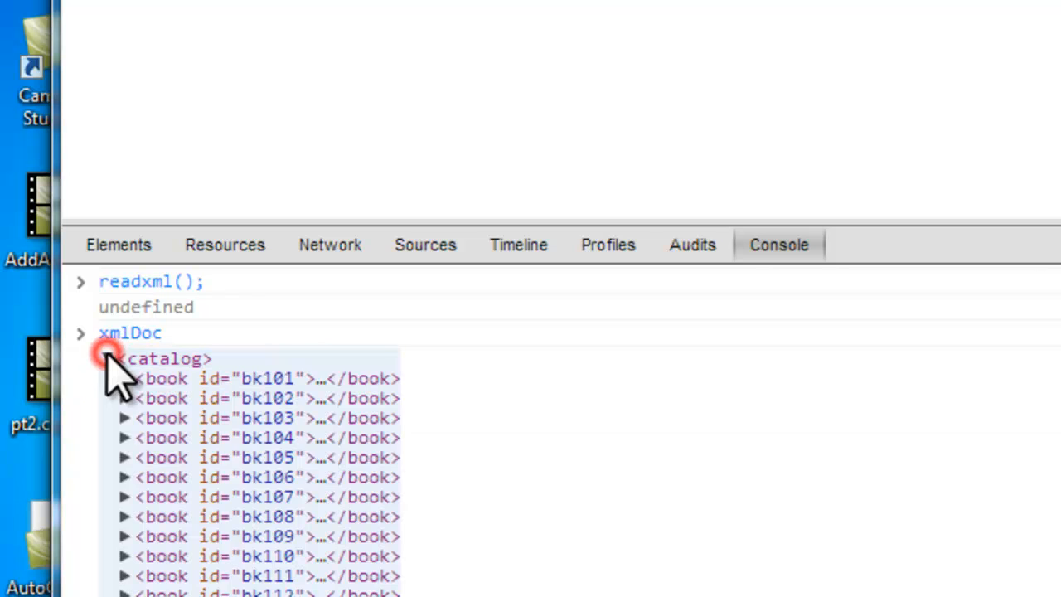
pyautogui.click(106, 358)
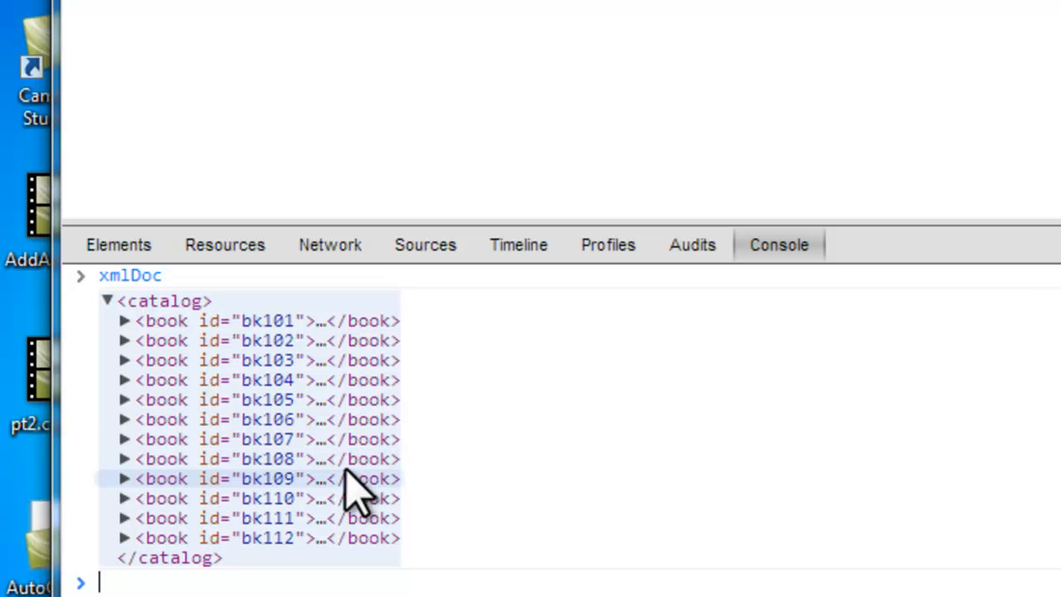
pyautogui.moveTo(124, 340)
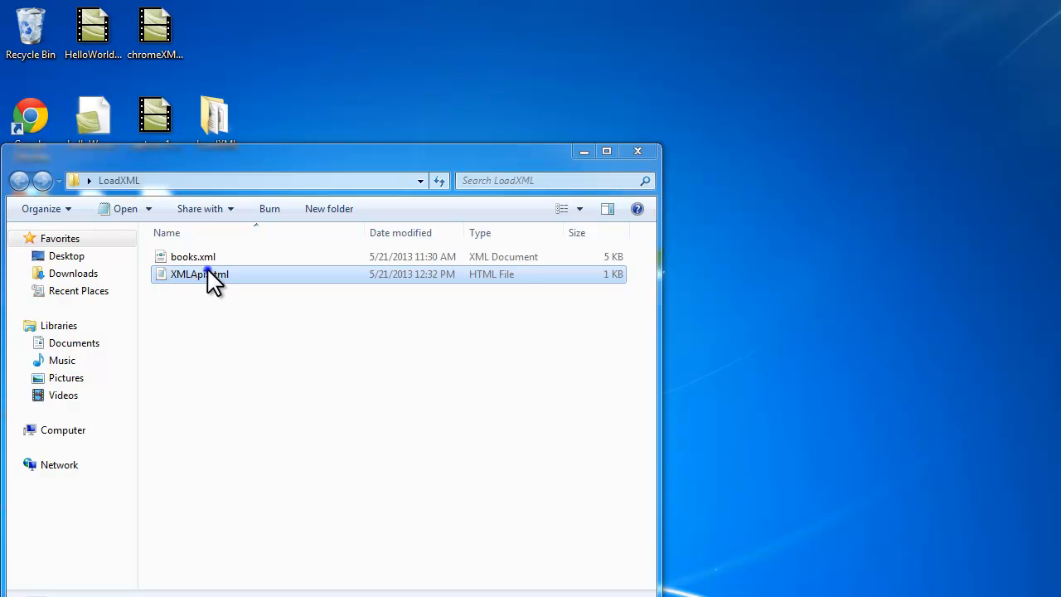
# - Open XMLApi.html from the LoadXML folder in Firefox
pyautogui.rightClick(199, 273)
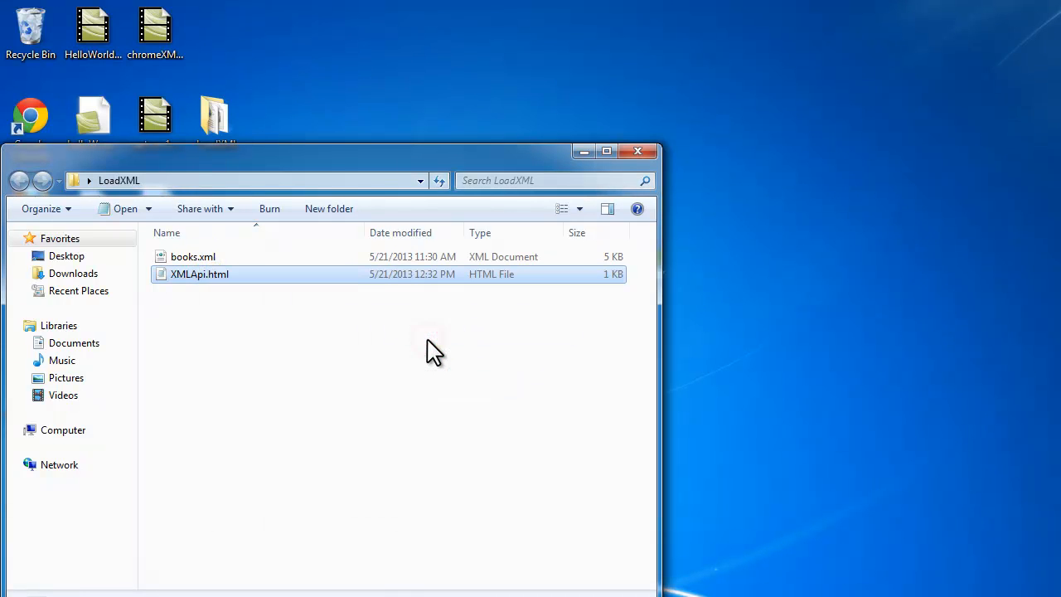
pyautogui.doubleClick(199, 274)
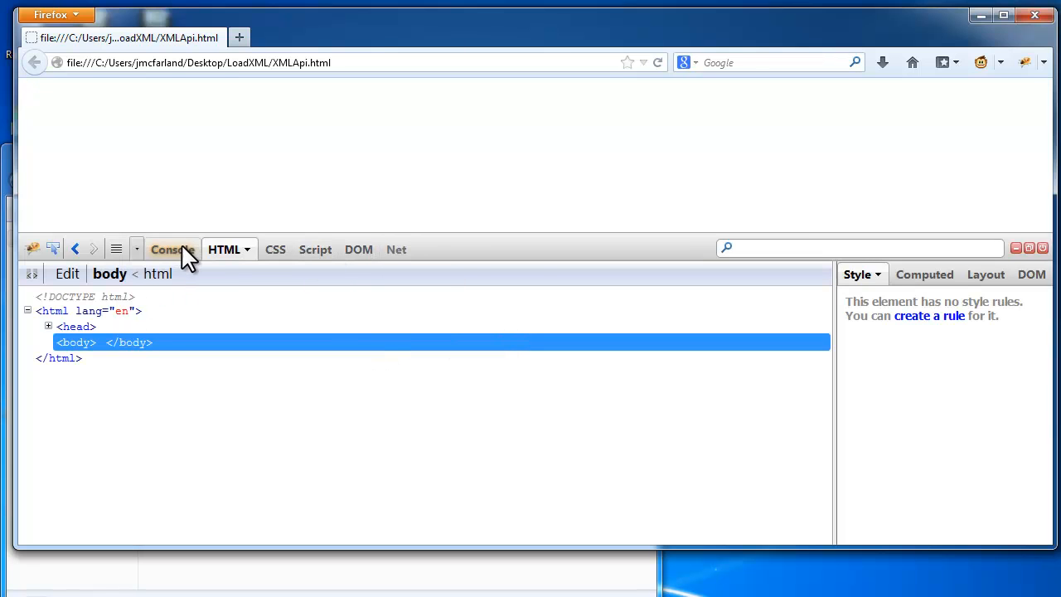
# - Run readxml(); in Firebug's console, then inspect and expand <catalog> to list books bk101 through bk112
pyautogui.click(172, 249)
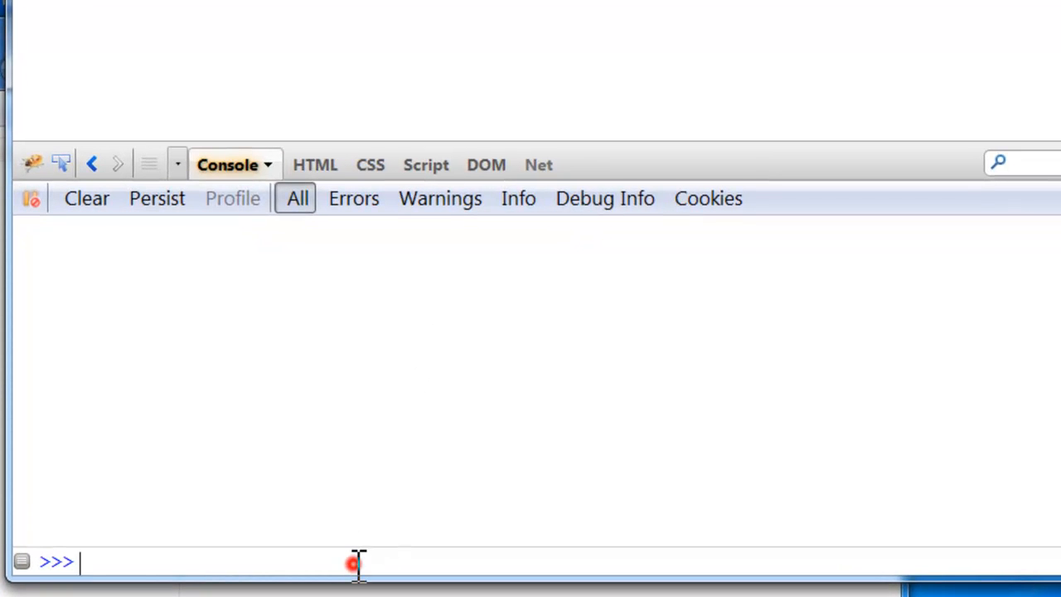
pyautogui.write('readxml')
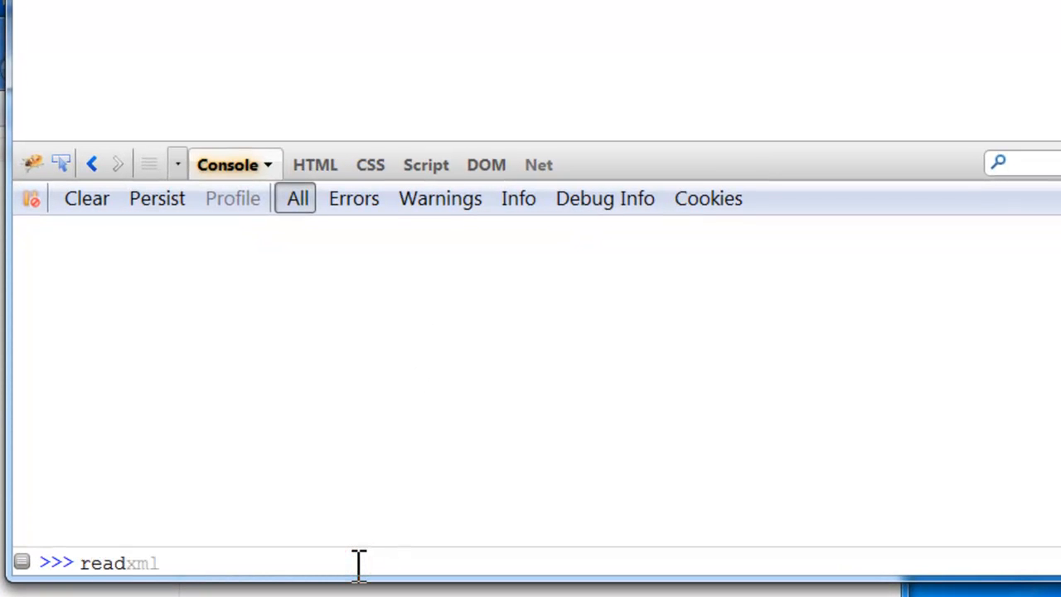
pyautogui.write('();')
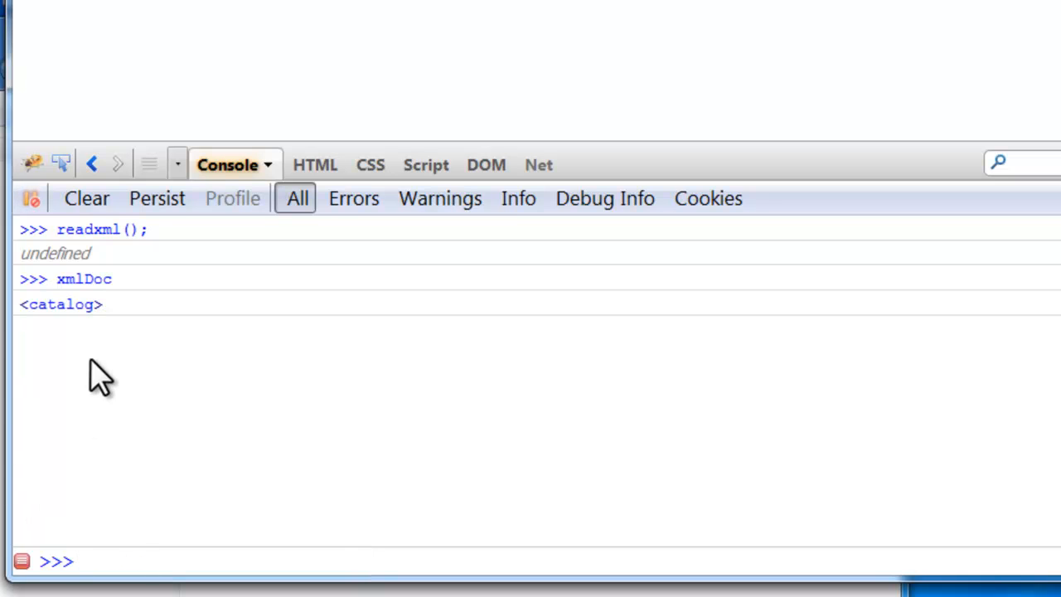
pyautogui.click(298, 164)
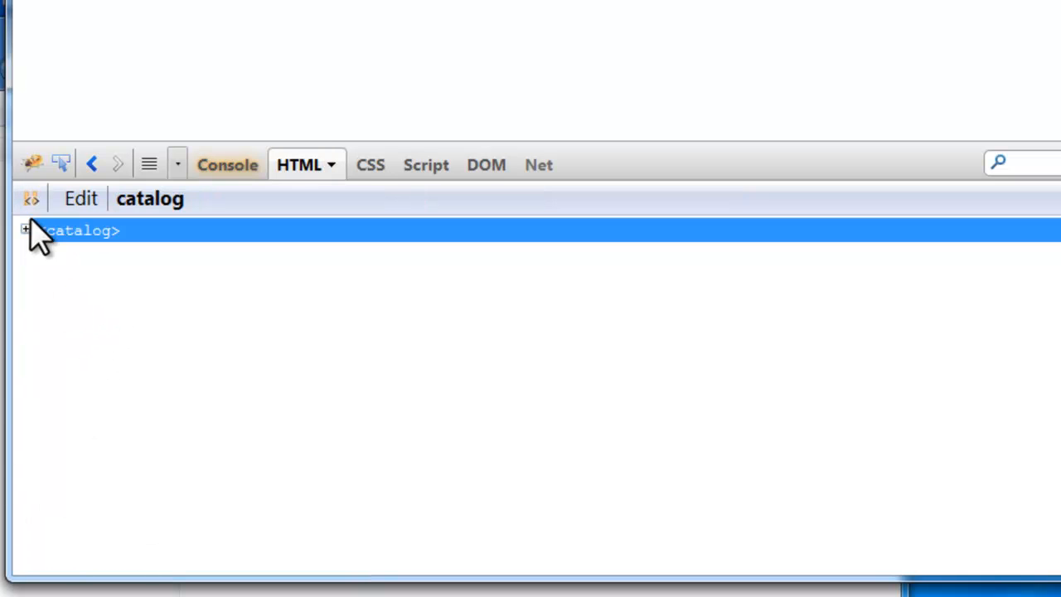
pyautogui.click(26, 229)
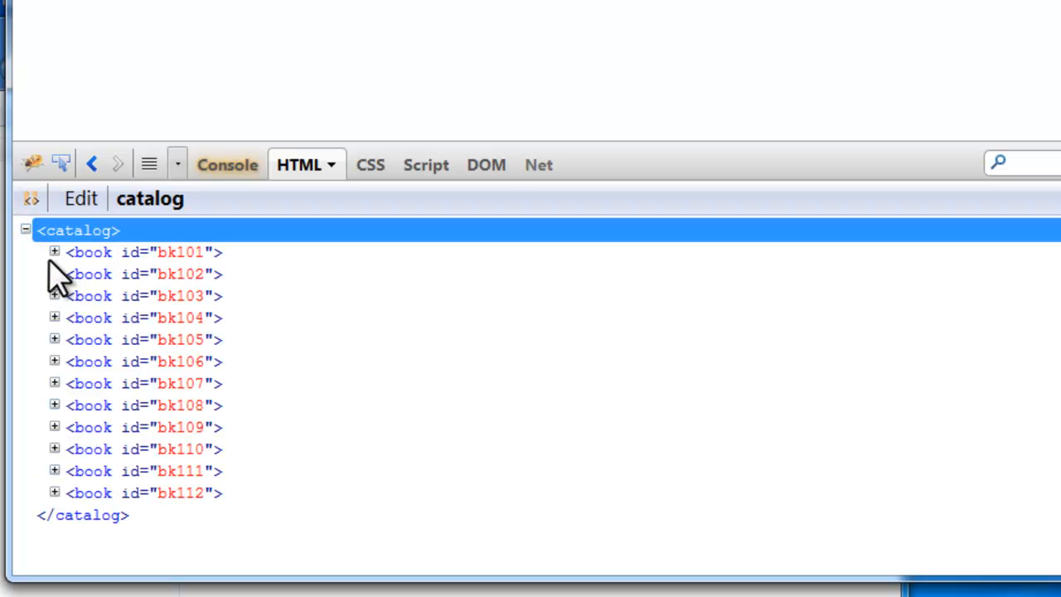